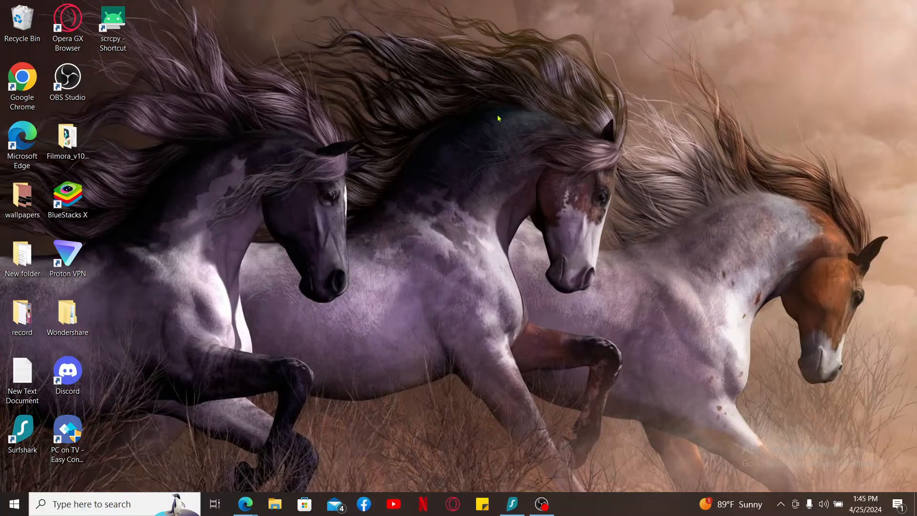
{"action": "mouse_move", "coordinate": [273, 405]}
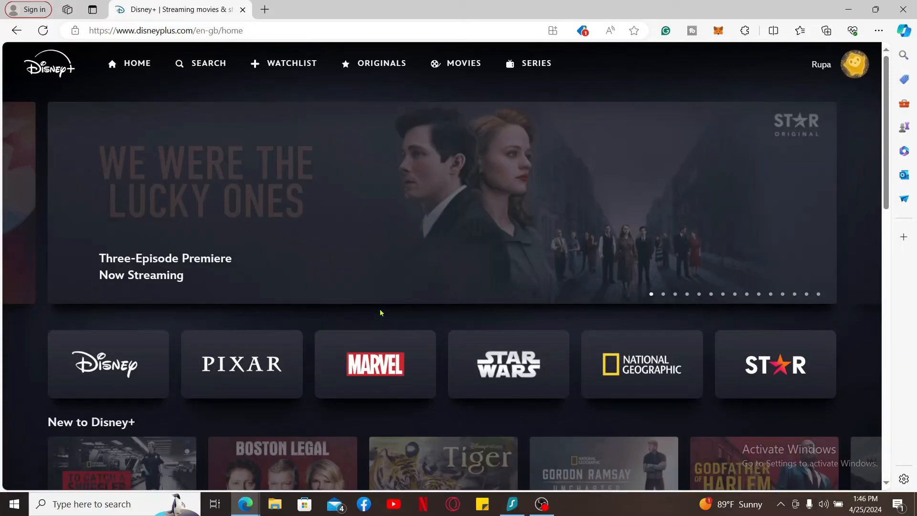
- Scroll down to the Continue Watching row to find Once Upon a Time
{"action": "scroll", "scroll_direction": "down", "scroll_amount": 3}
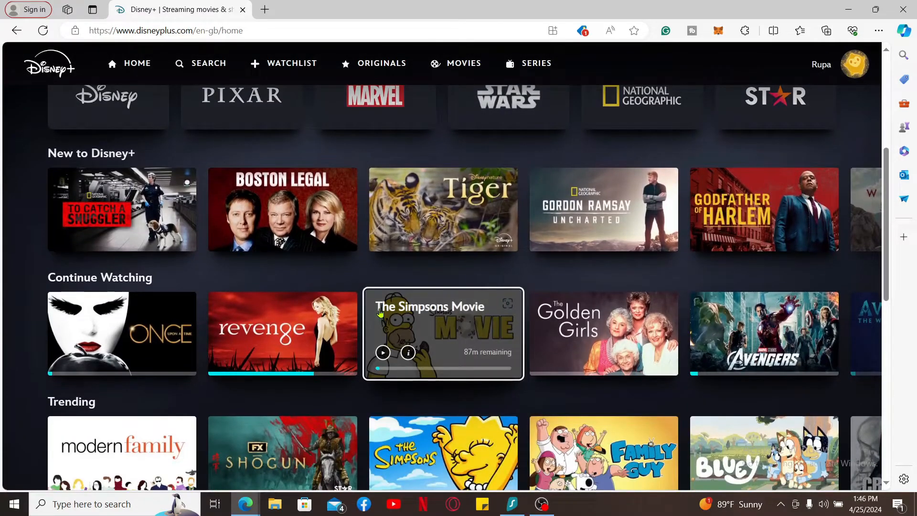
{"action": "scroll", "scroll_direction": "down", "scroll_amount": 3}
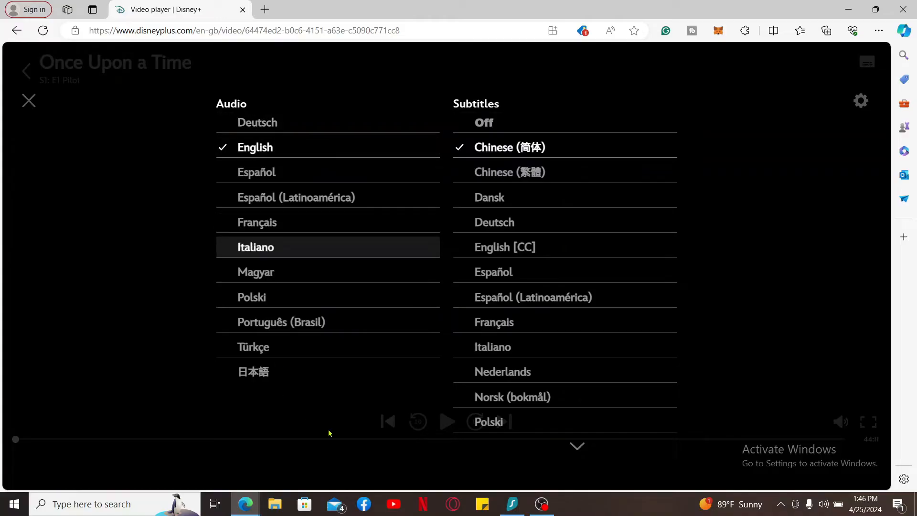
{"action": "mouse_move", "coordinate": [846, 115]}
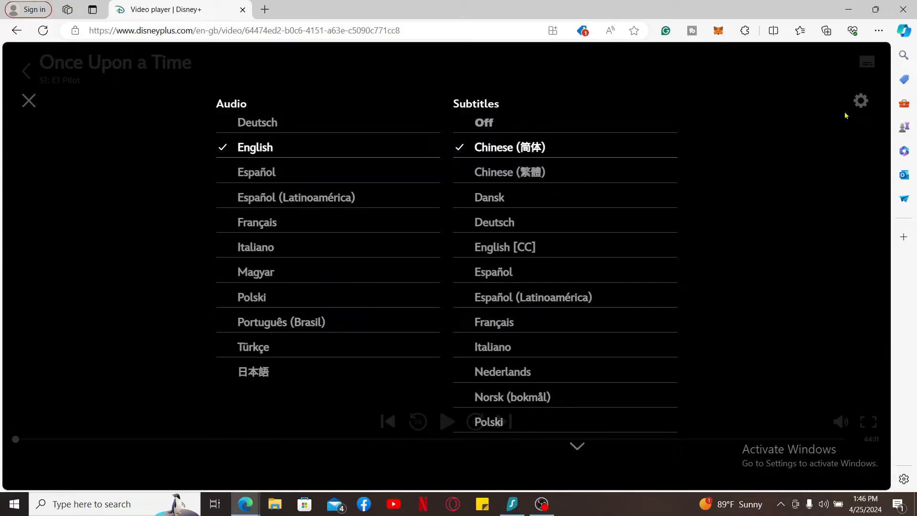
{"action": "mouse_move", "coordinate": [861, 101]}
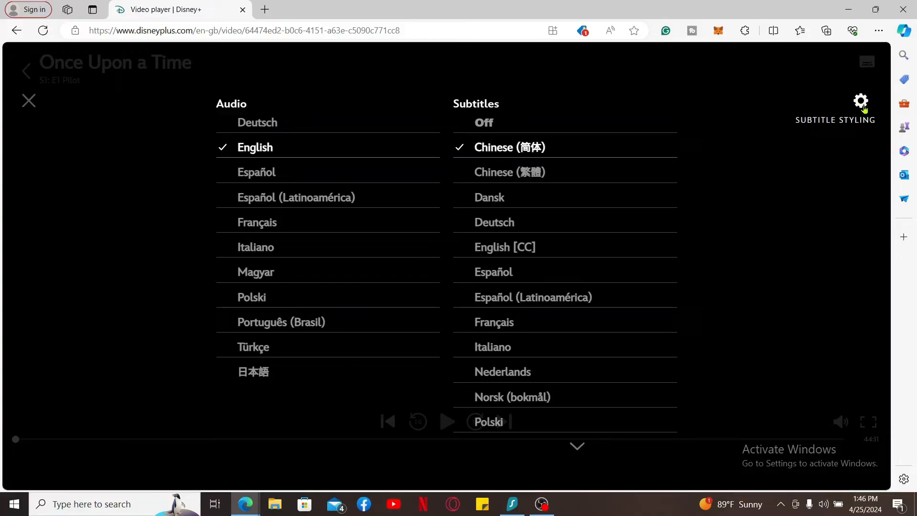
- Open Subtitle Styling and pick the largest Aa font size option
{"action": "left_click", "coordinate": [861, 101]}
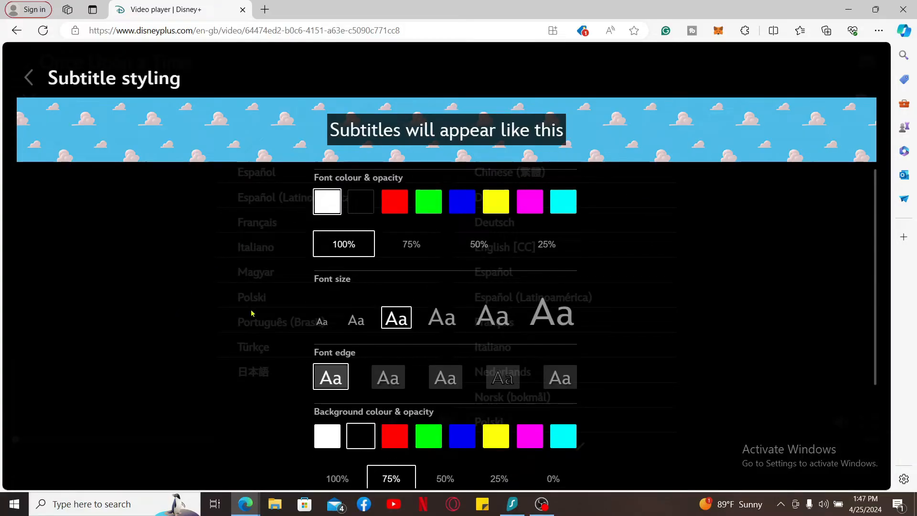
{"action": "scroll", "scroll_direction": "down", "scroll_amount": 3}
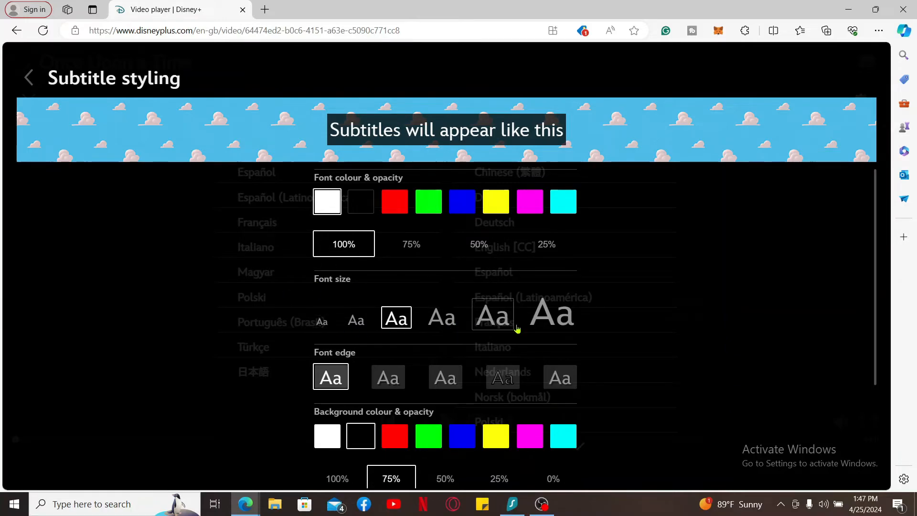
{"action": "left_click", "coordinate": [552, 312]}
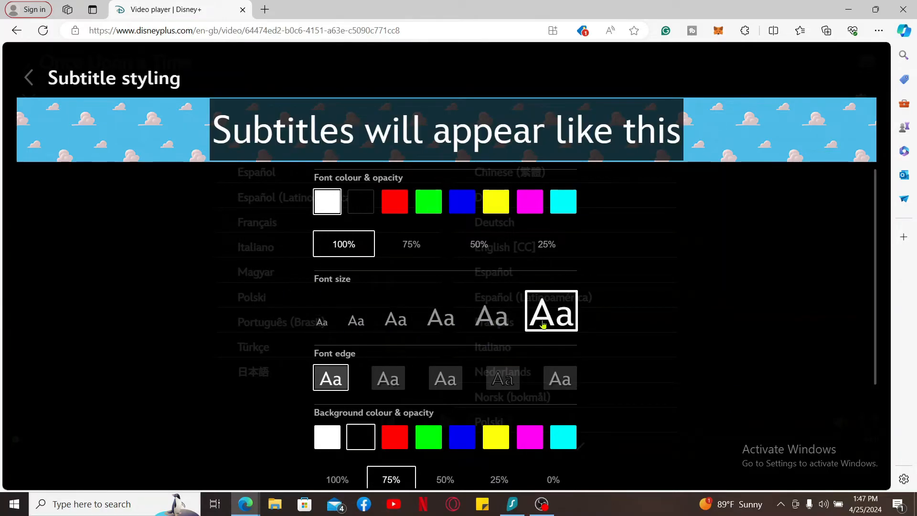
{"action": "left_click", "coordinate": [493, 315]}
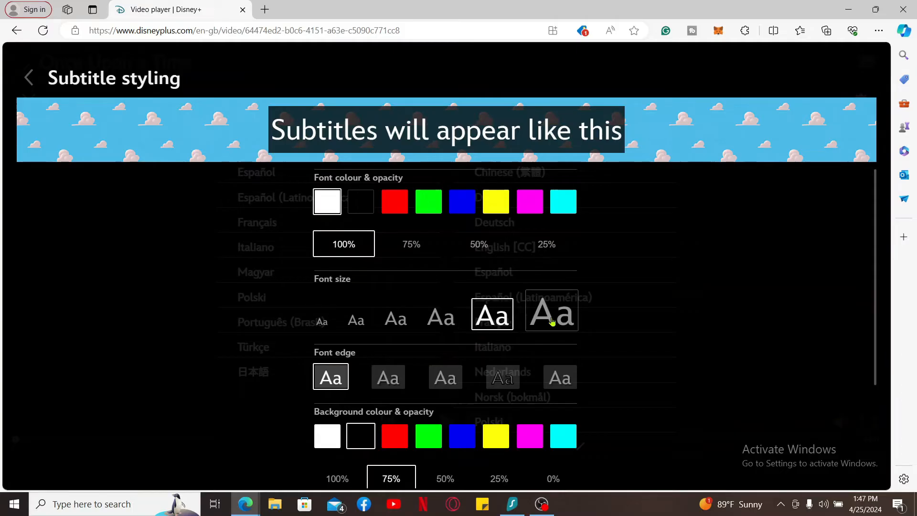
{"action": "scroll", "scroll_direction": "down", "scroll_amount": 3}
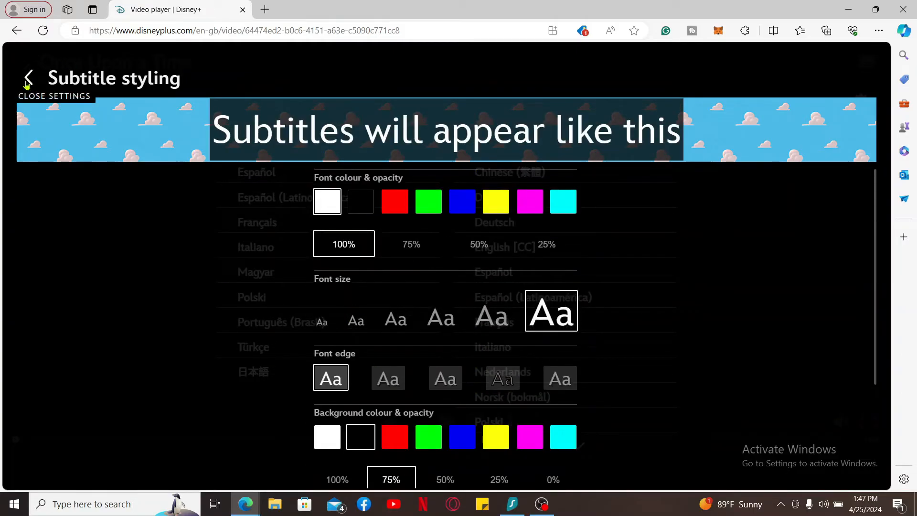
- Close Subtitle Styling to return to the Once Upon a Time player
{"action": "left_click", "coordinate": [29, 78]}
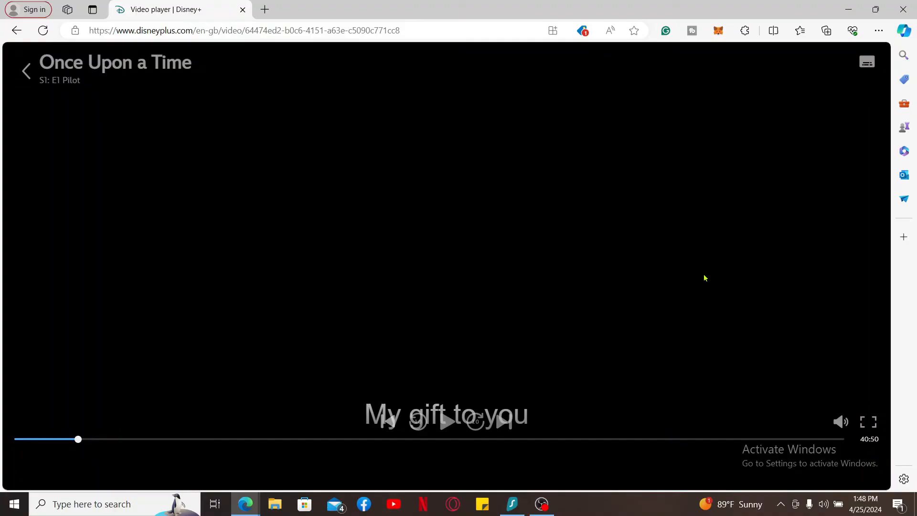